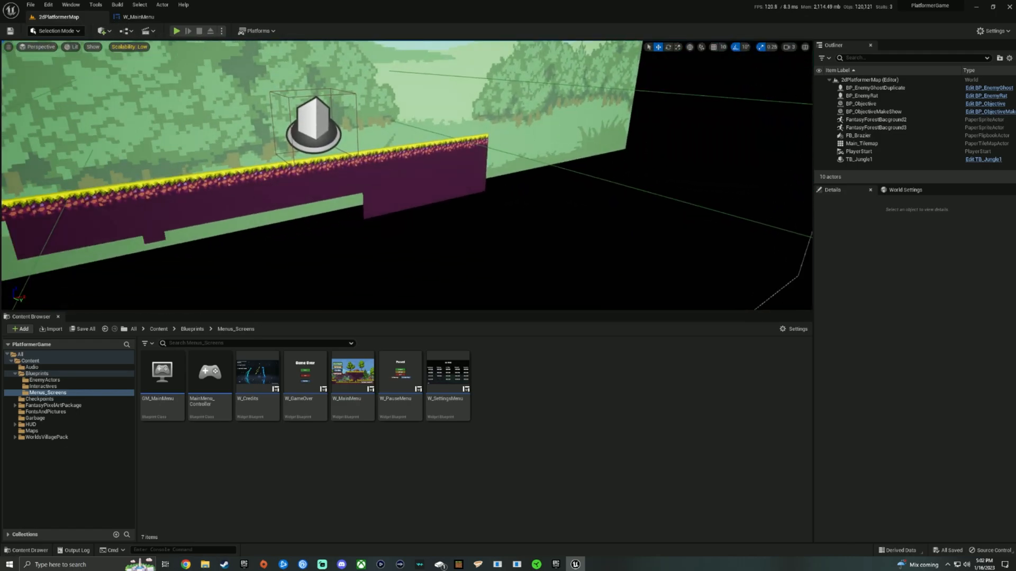
Play the level, return to the main menu from the pause menu, then stop the test session
{"action": "left_click", "coordinate": [175, 30]}
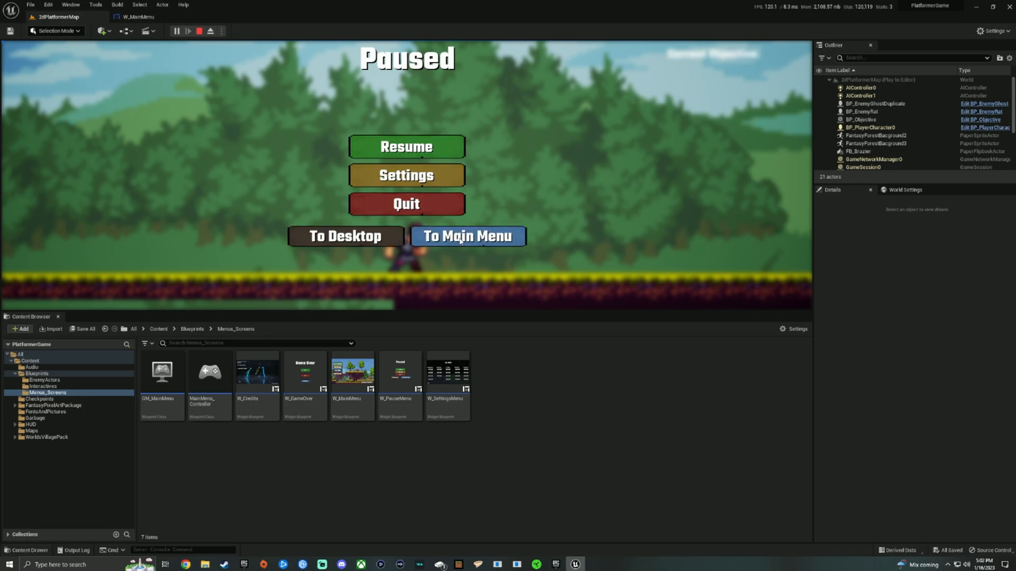
{"action": "left_click", "coordinate": [467, 236]}
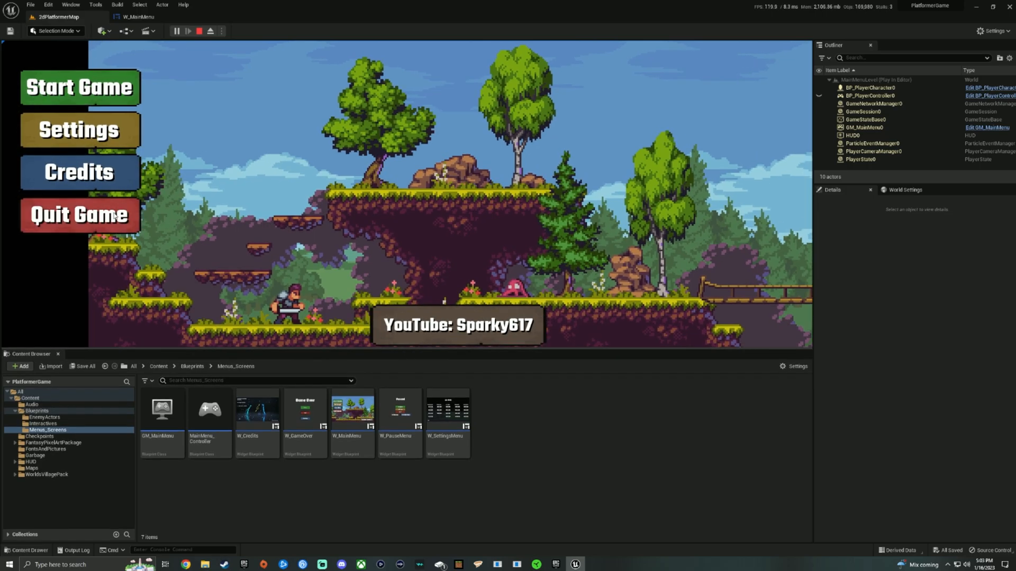
{"action": "left_click", "coordinate": [201, 30]}
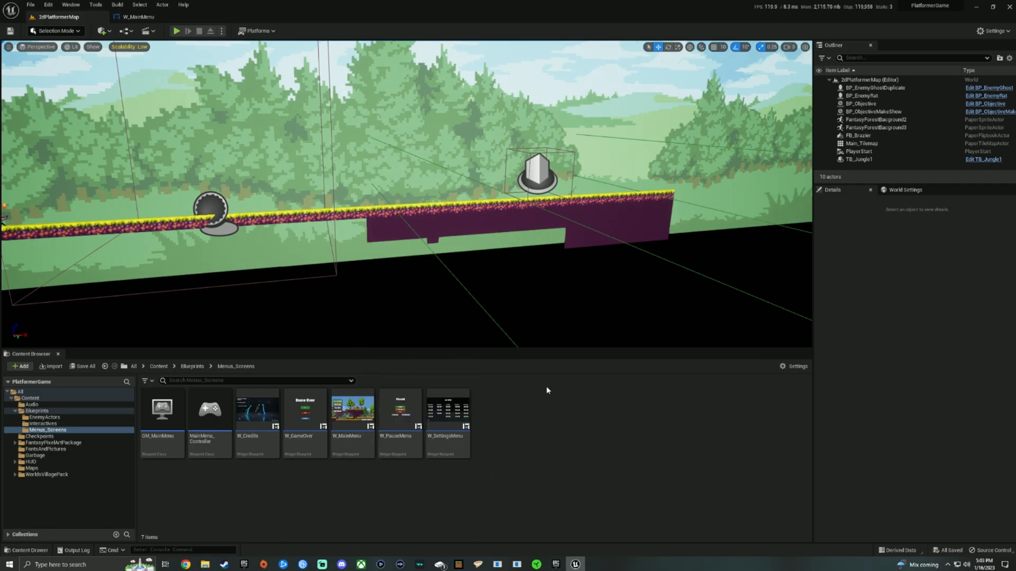
{"action": "left_click", "coordinate": [352, 415]}
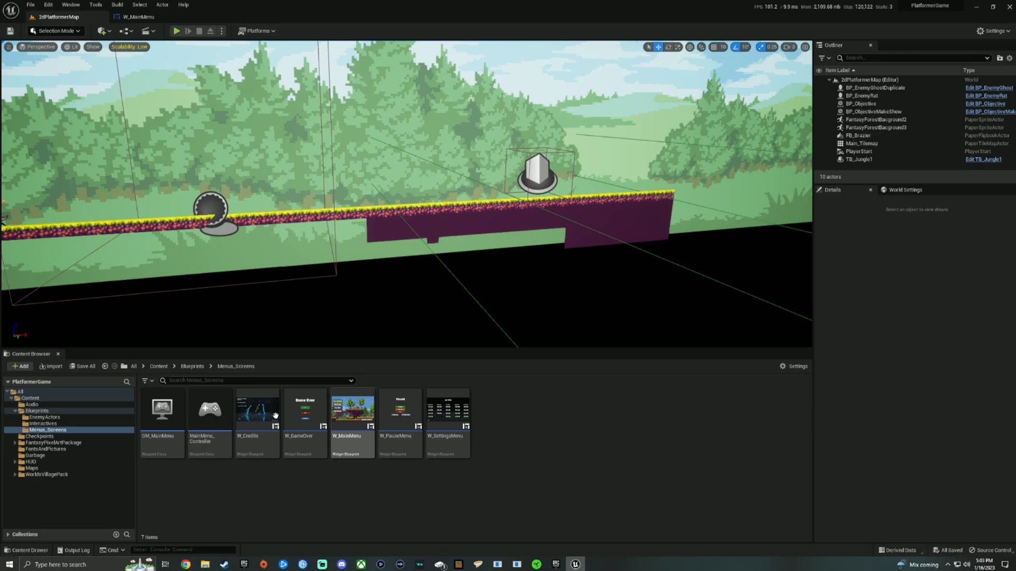
{"action": "mouse_move", "coordinate": [309, 421]}
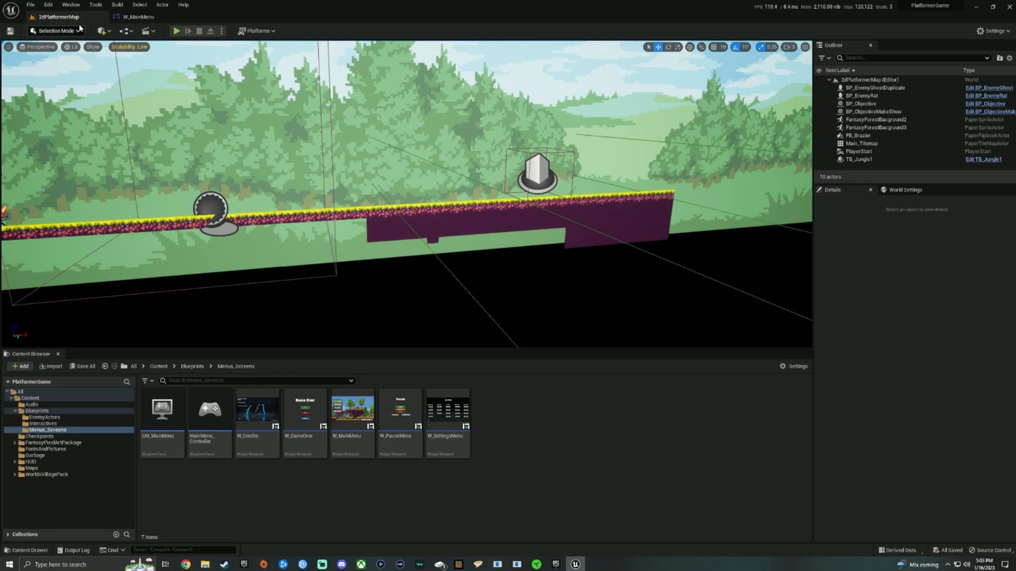
Bring up Project Settings from the Edit menu on the description page
{"action": "left_click", "coordinate": [44, 4]}
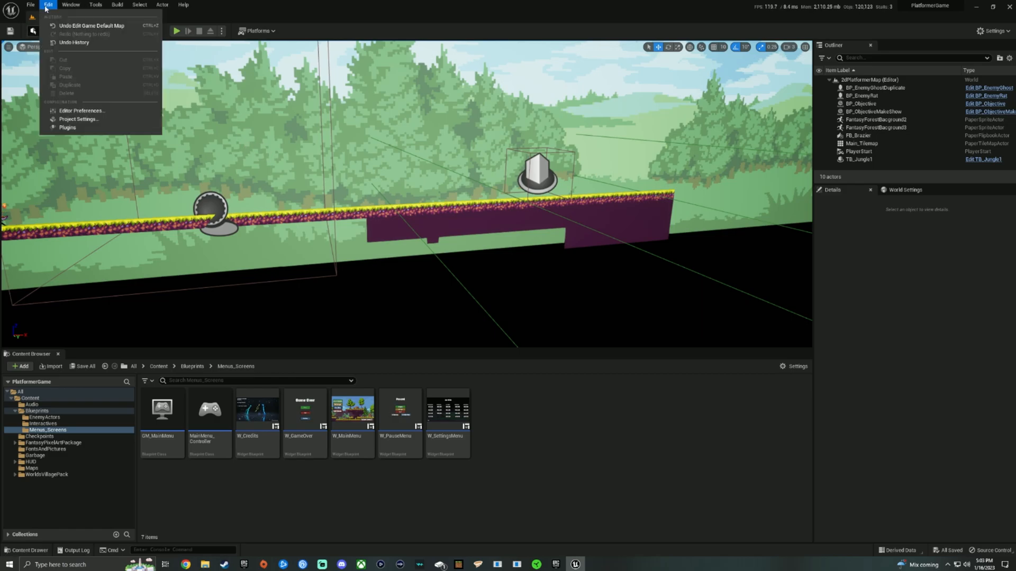
{"action": "mouse_move", "coordinate": [78, 118]}
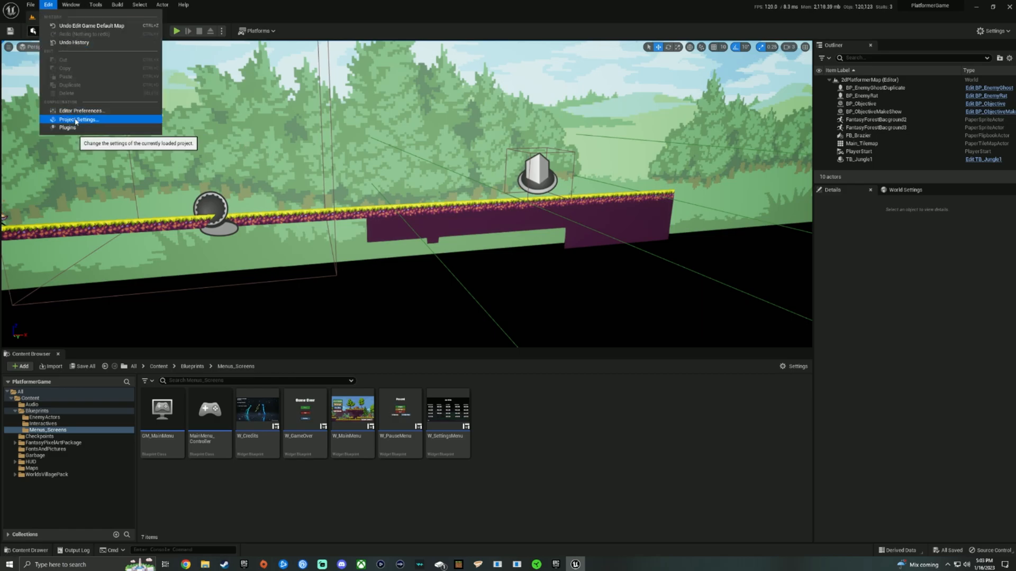
{"action": "left_click", "coordinate": [81, 118]}
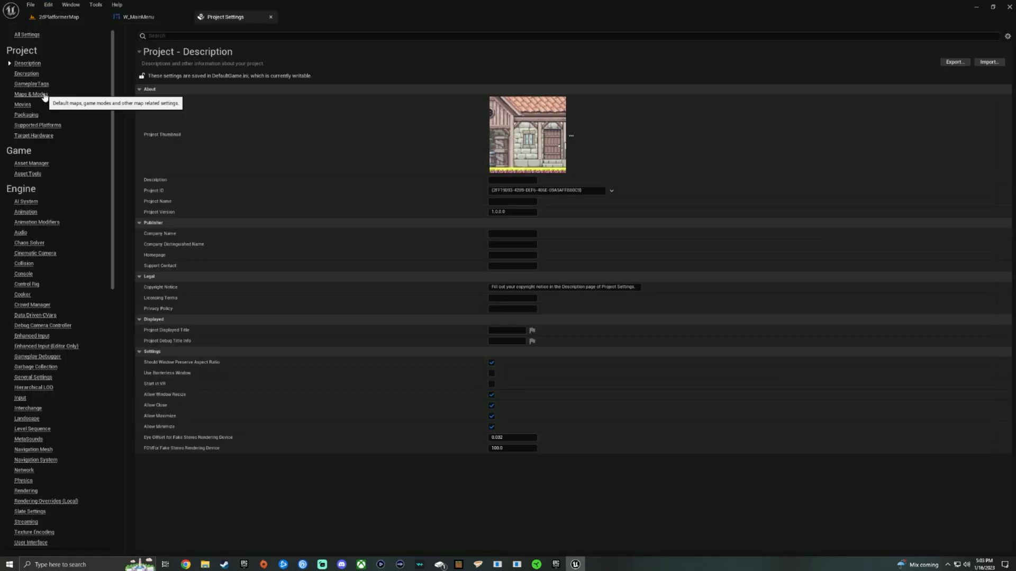
In Maps & Modes, set both Editor Startup Map and Game Default Map to MainMenuLevel
{"action": "left_click", "coordinate": [25, 93]}
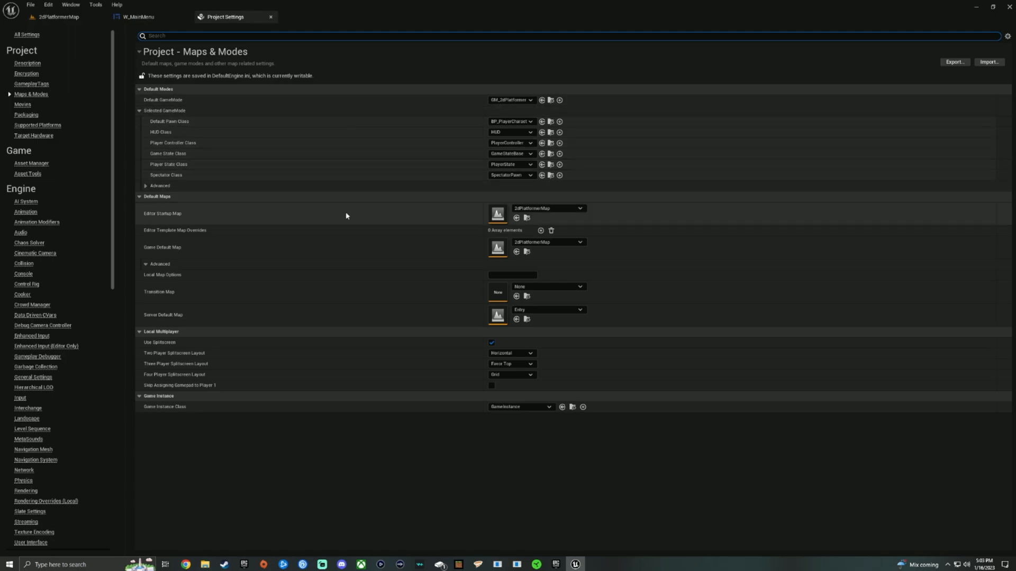
{"action": "mouse_move", "coordinate": [154, 214]}
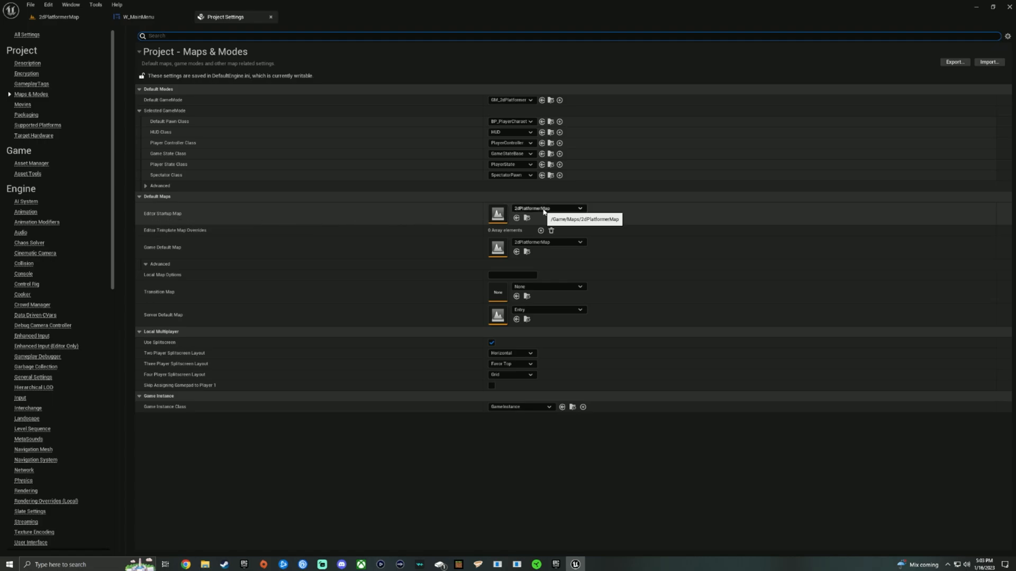
{"action": "left_click", "coordinate": [582, 208]}
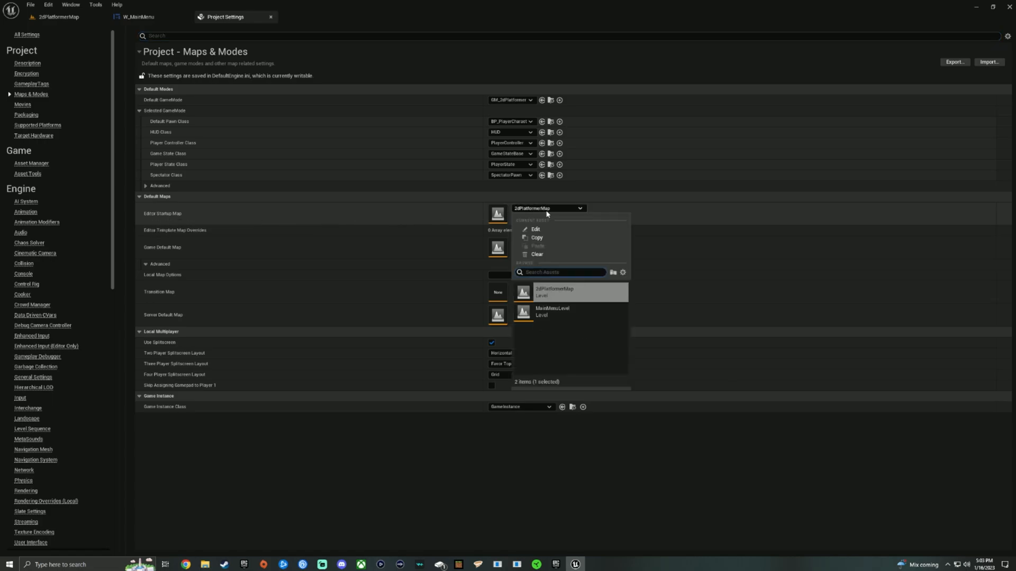
{"action": "left_click", "coordinate": [551, 311]}
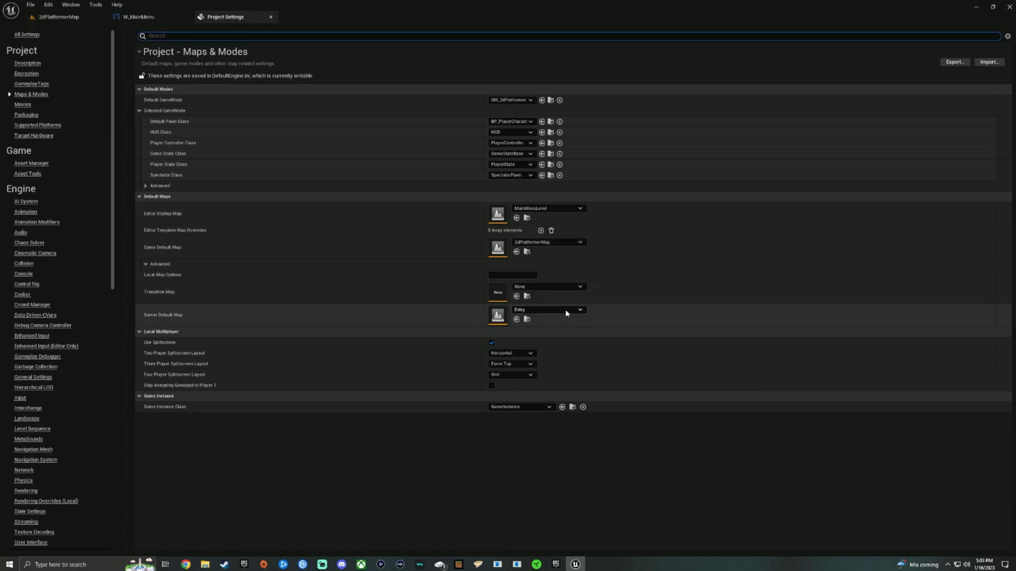
{"action": "mouse_move", "coordinate": [148, 251]}
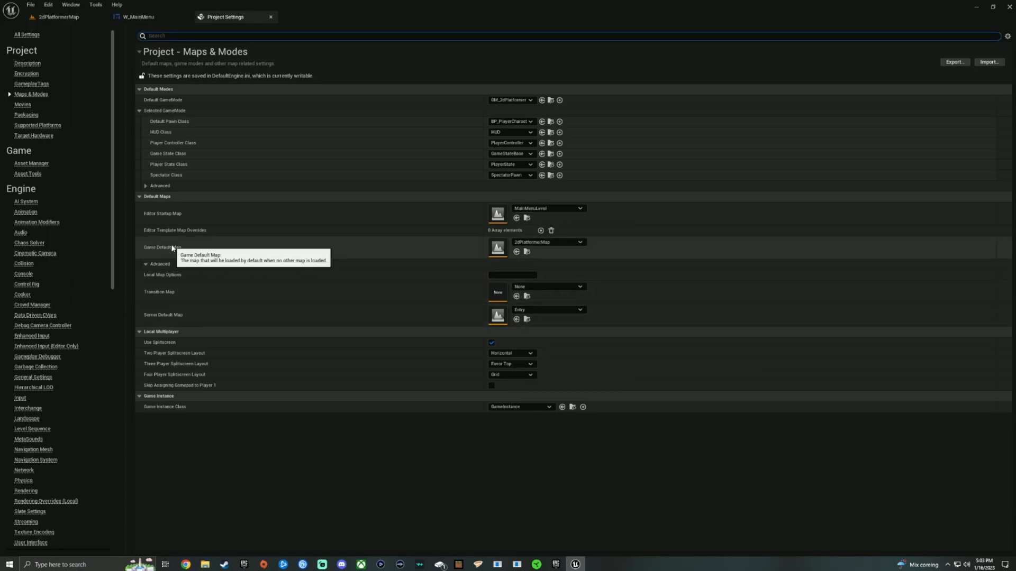
{"action": "mouse_move", "coordinate": [174, 248]}
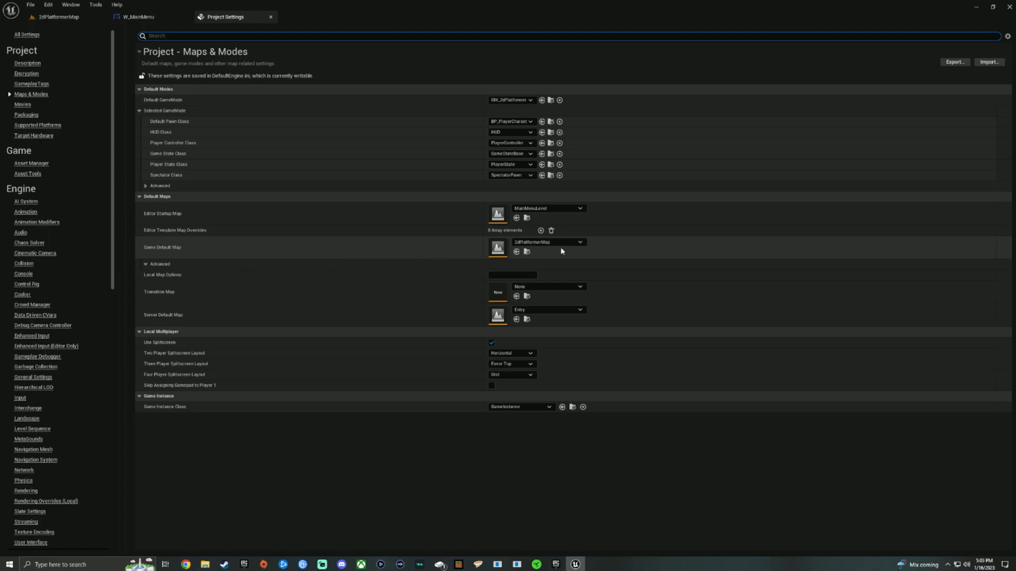
{"action": "left_click", "coordinate": [583, 241]}
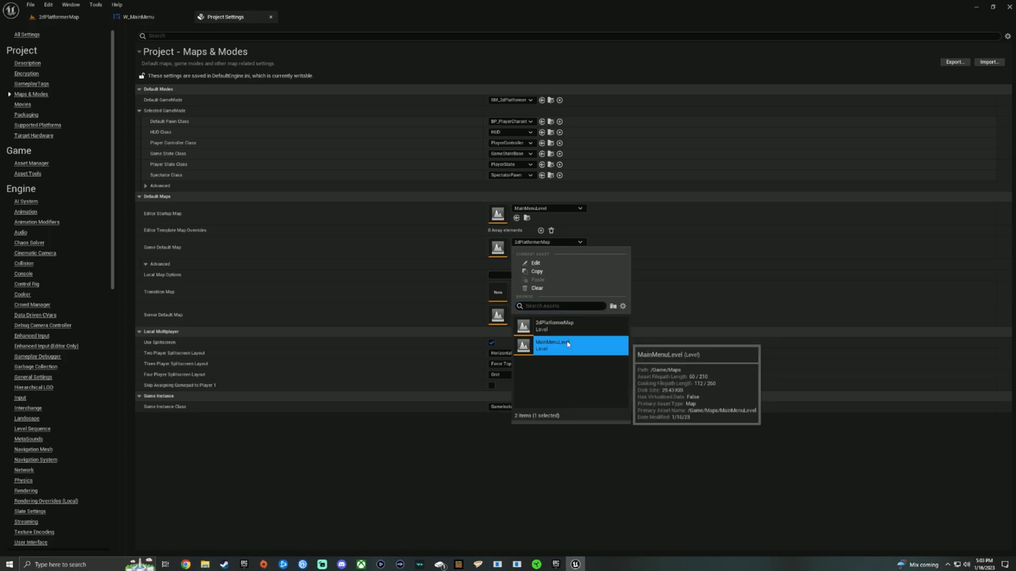
{"action": "left_click", "coordinate": [550, 345]}
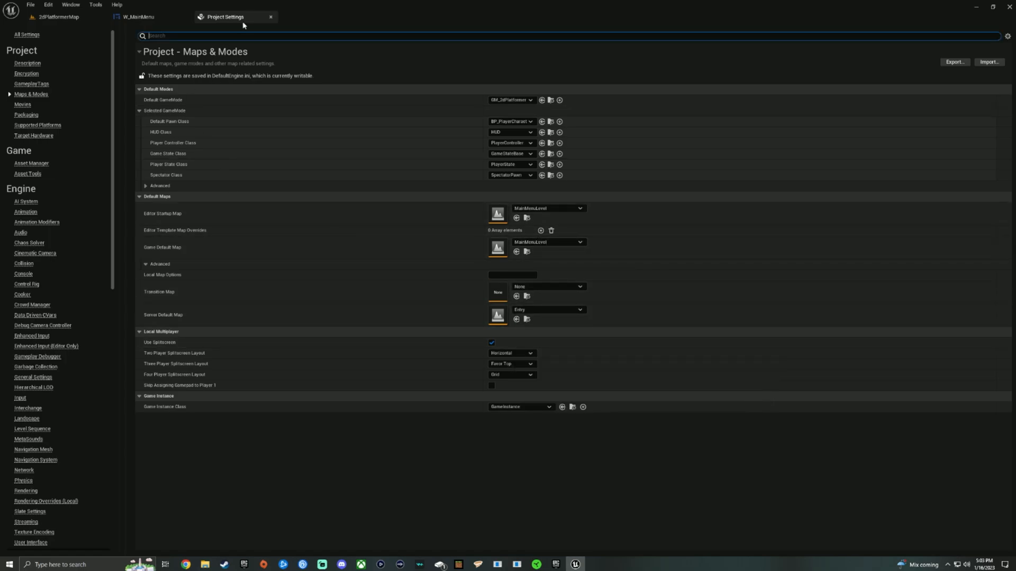
Close the editor and relaunch Unreal Engine 5.1.0 from the Epic Games Launcher
{"action": "left_click", "coordinate": [139, 16]}
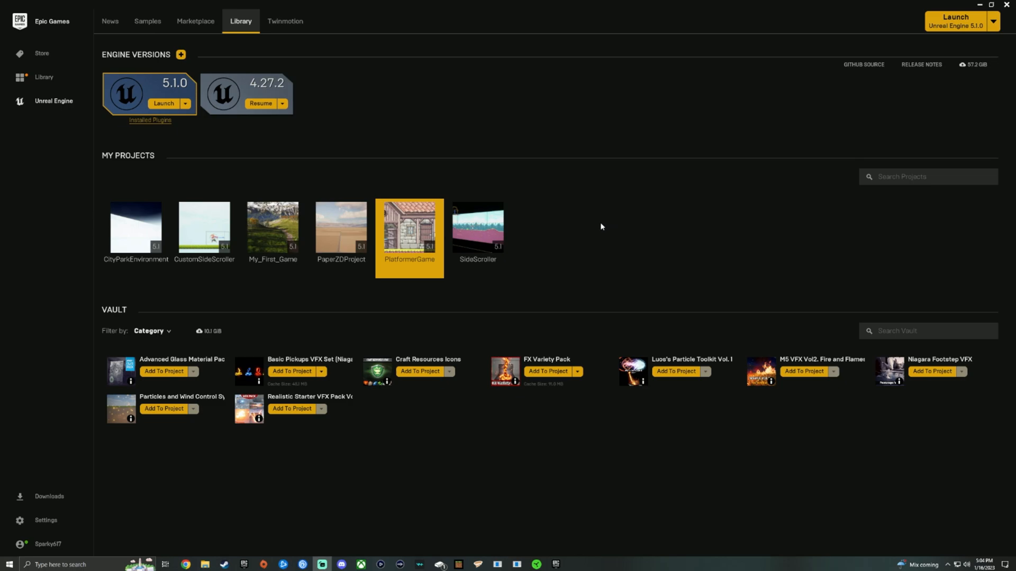
{"action": "mouse_move", "coordinate": [928, 25]}
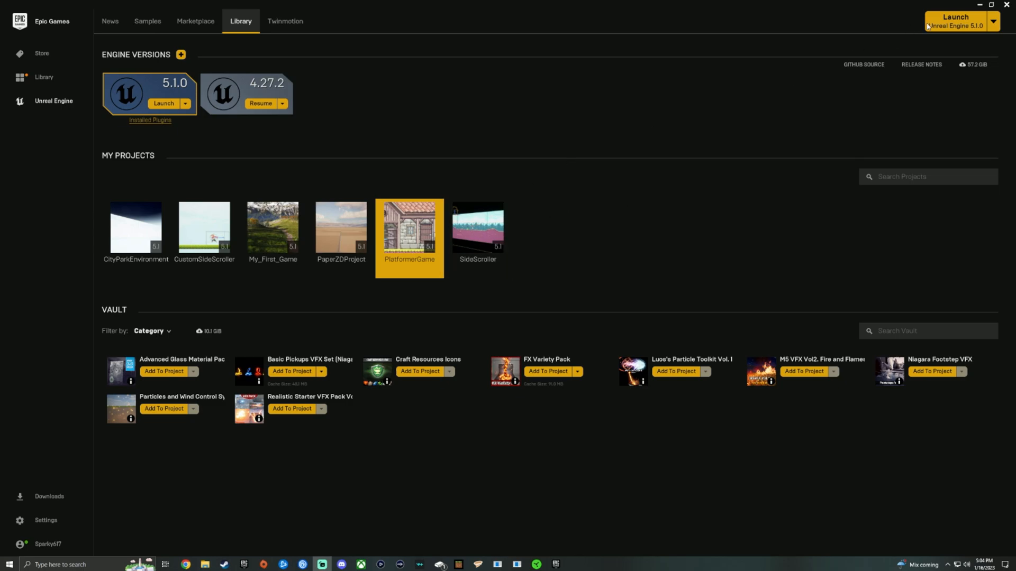
{"action": "left_click", "coordinate": [959, 16]}
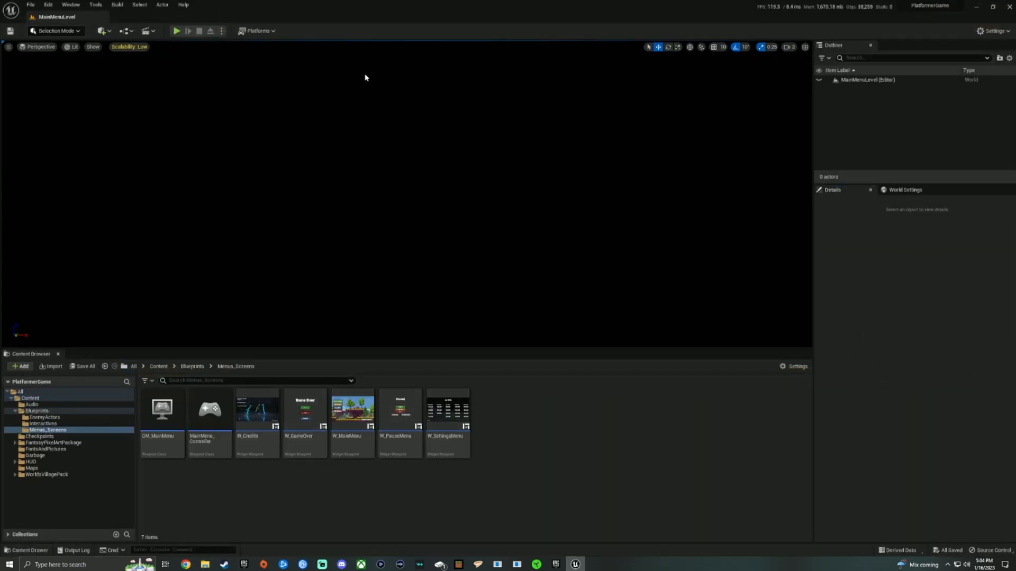
{"action": "mouse_move", "coordinate": [308, 204]}
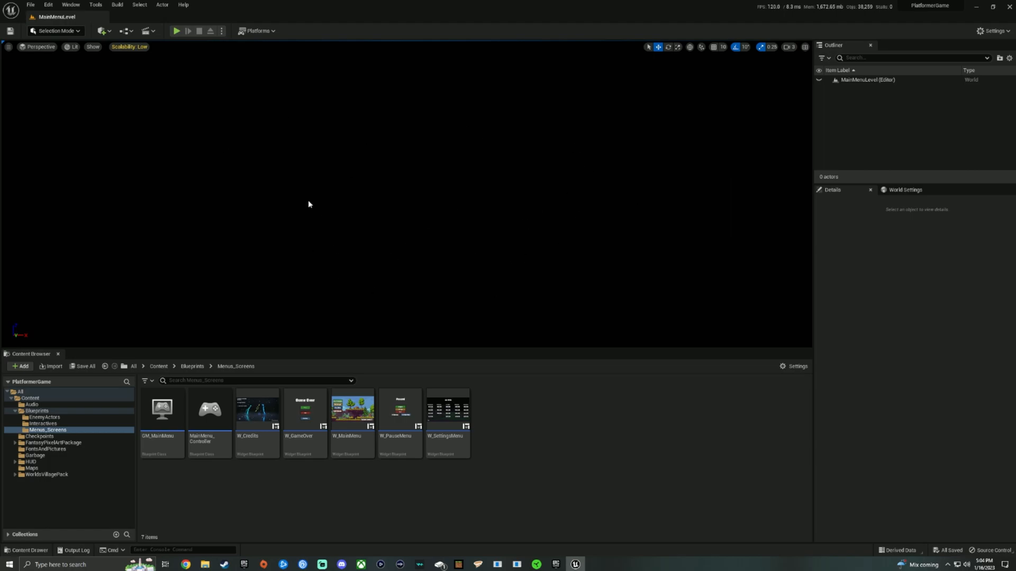
{"action": "mouse_move", "coordinate": [651, 221]}
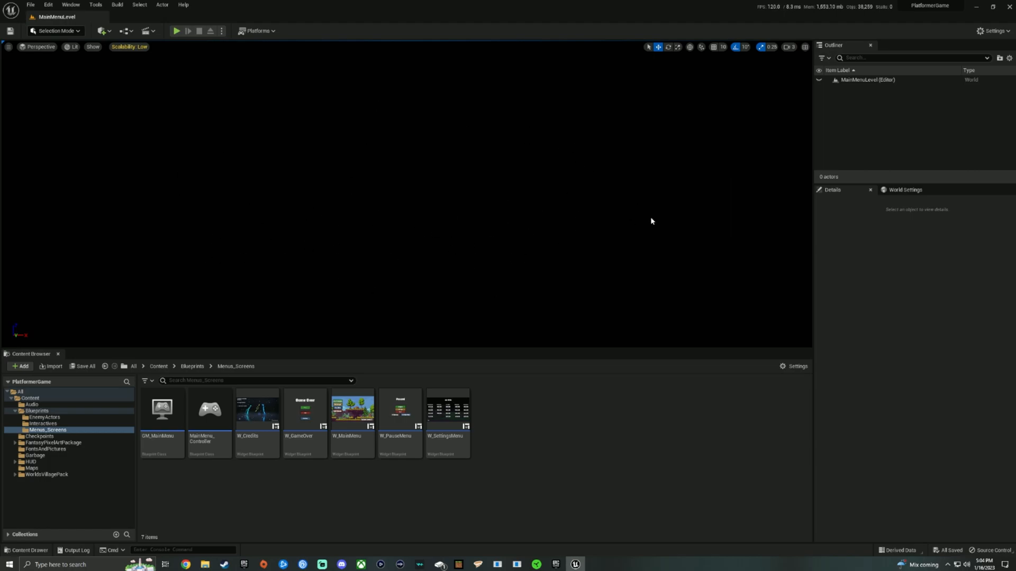
{"action": "mouse_move", "coordinate": [554, 237]}
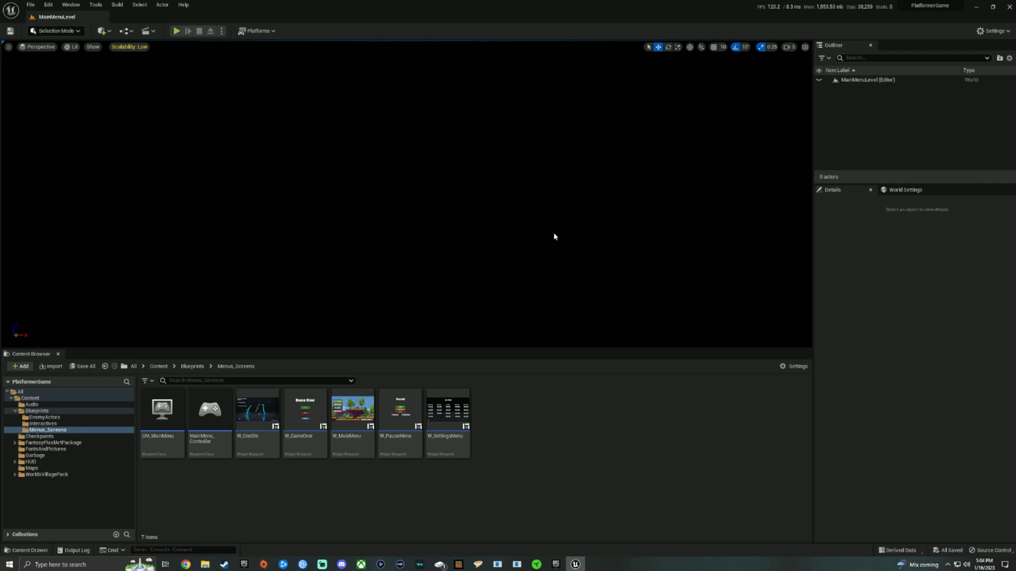
{"action": "mouse_move", "coordinate": [461, 227]}
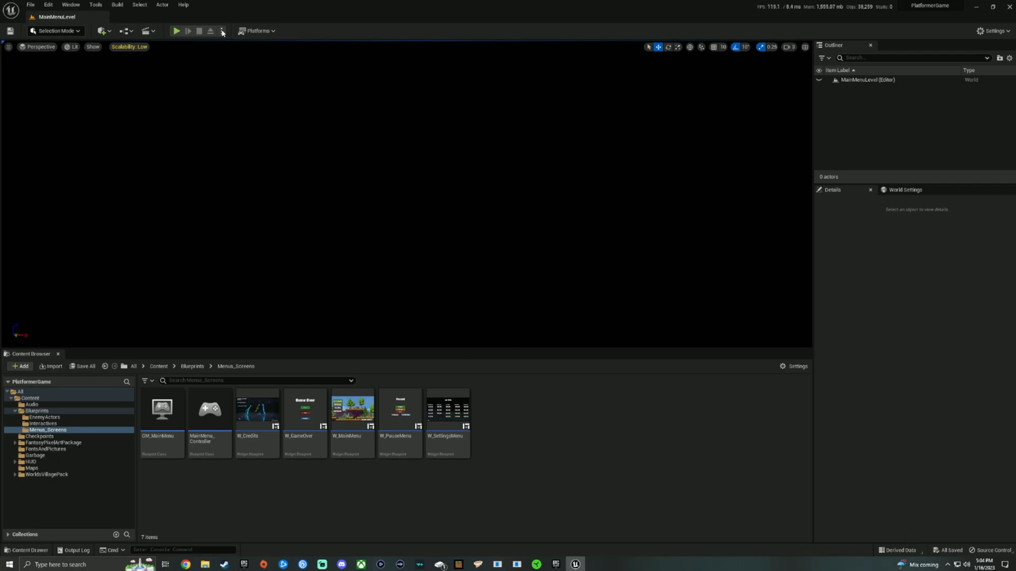
Run MainMenuLevel in a standalone game window, visit the Settings screen, and go back
{"action": "left_click", "coordinate": [222, 30]}
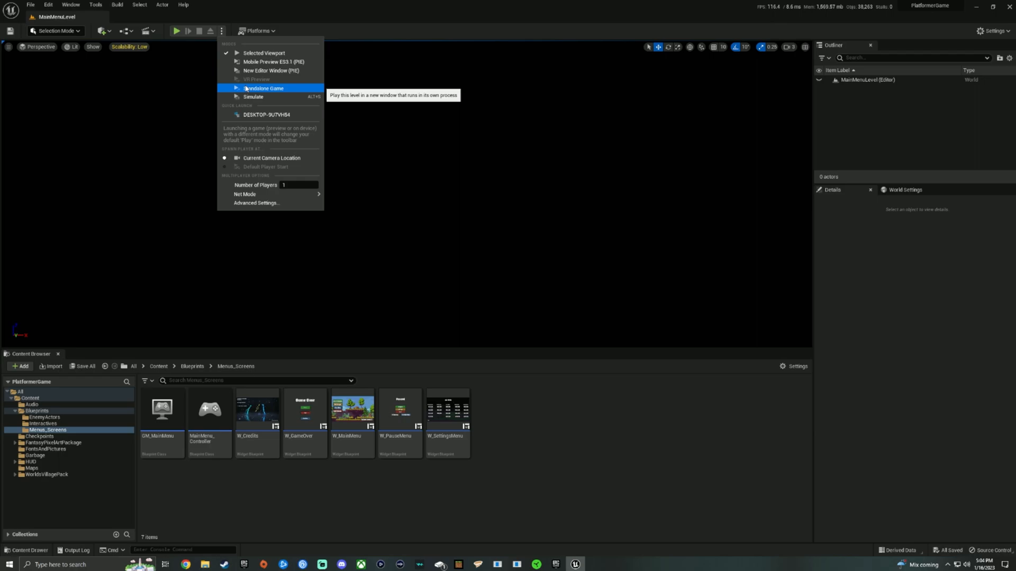
{"action": "left_click", "coordinate": [262, 87]}
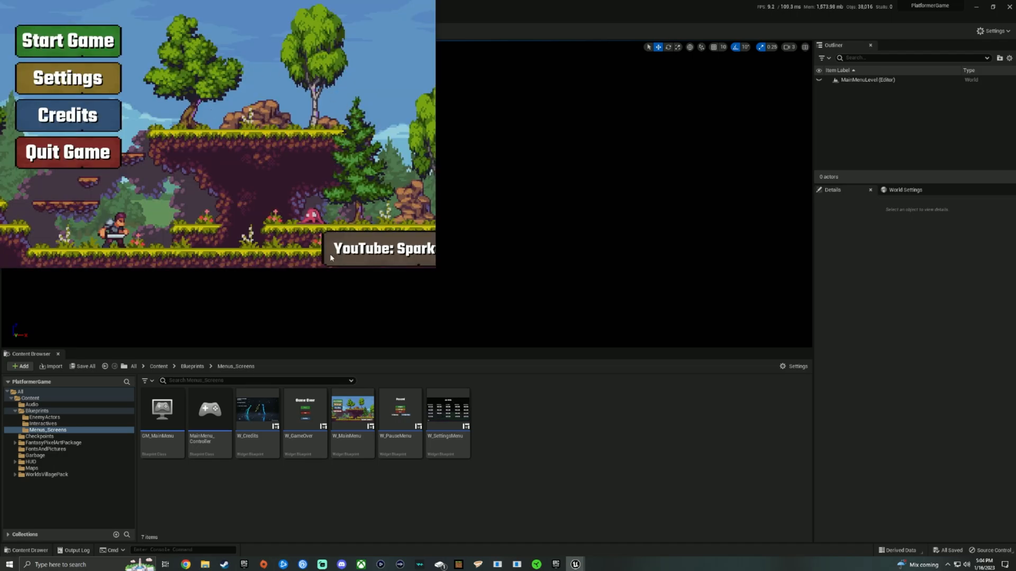
{"action": "mouse_move", "coordinate": [80, 55]}
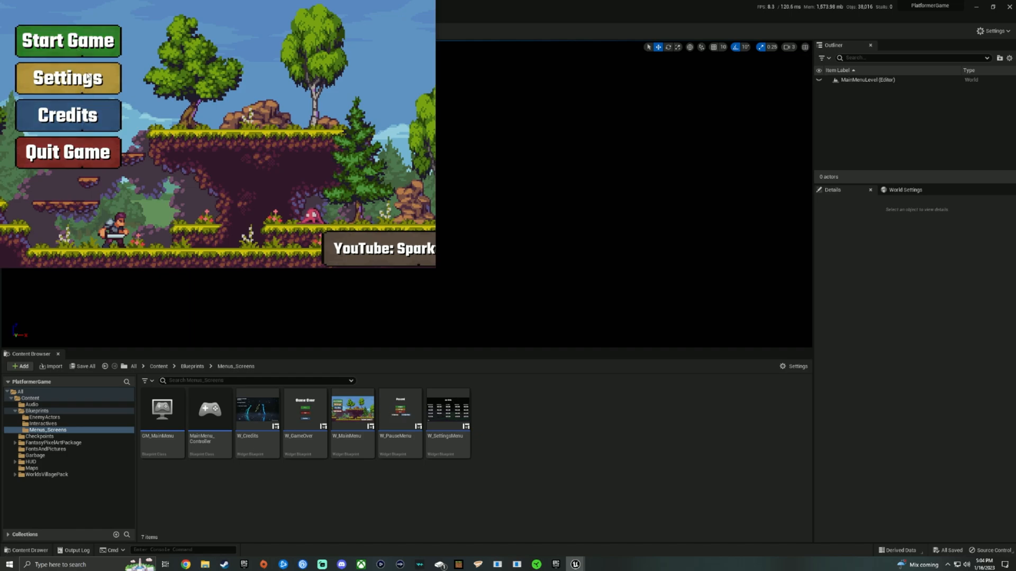
{"action": "left_click", "coordinate": [65, 78]}
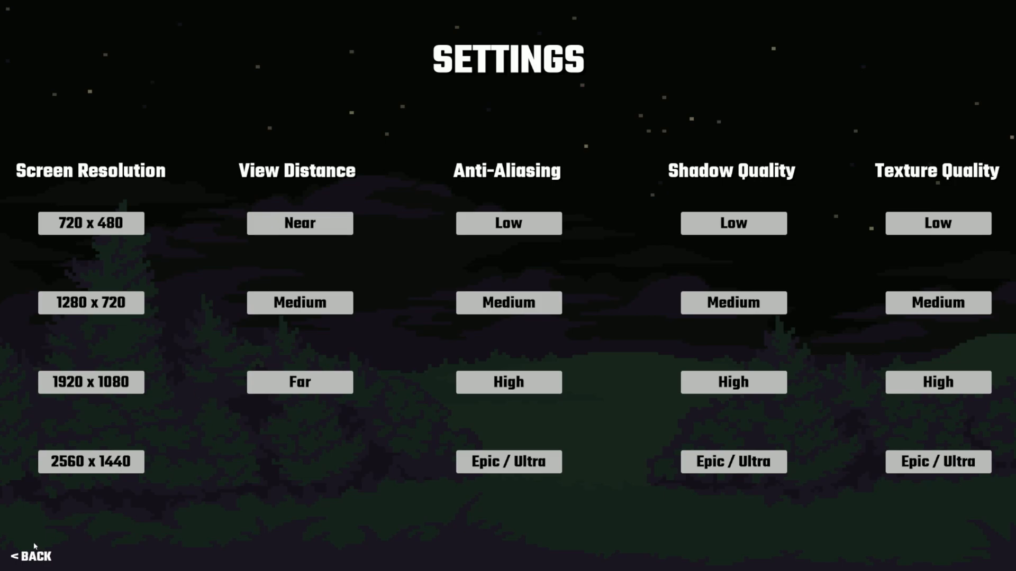
{"action": "left_click", "coordinate": [26, 555]}
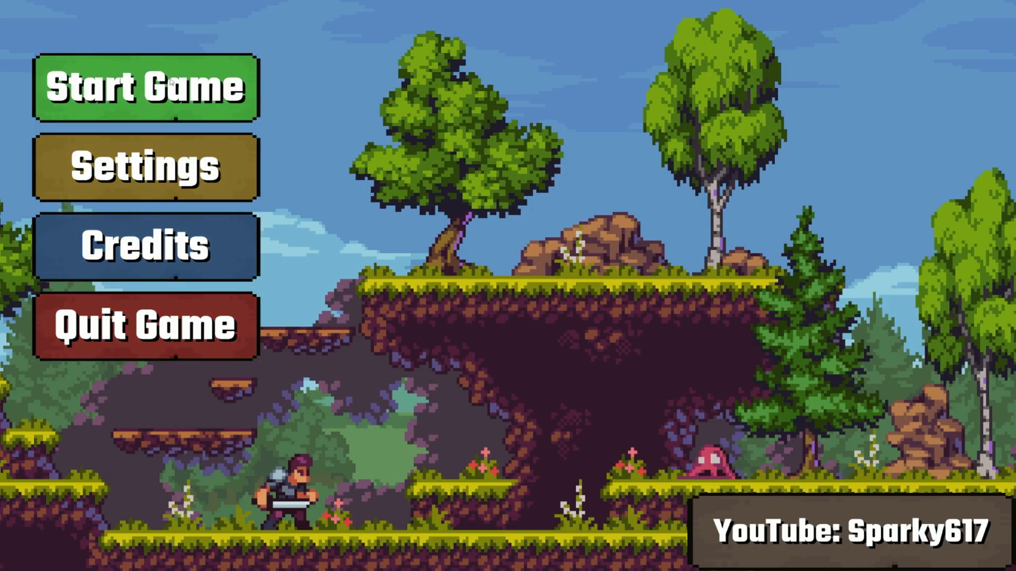
{"action": "left_click", "coordinate": [170, 87]}
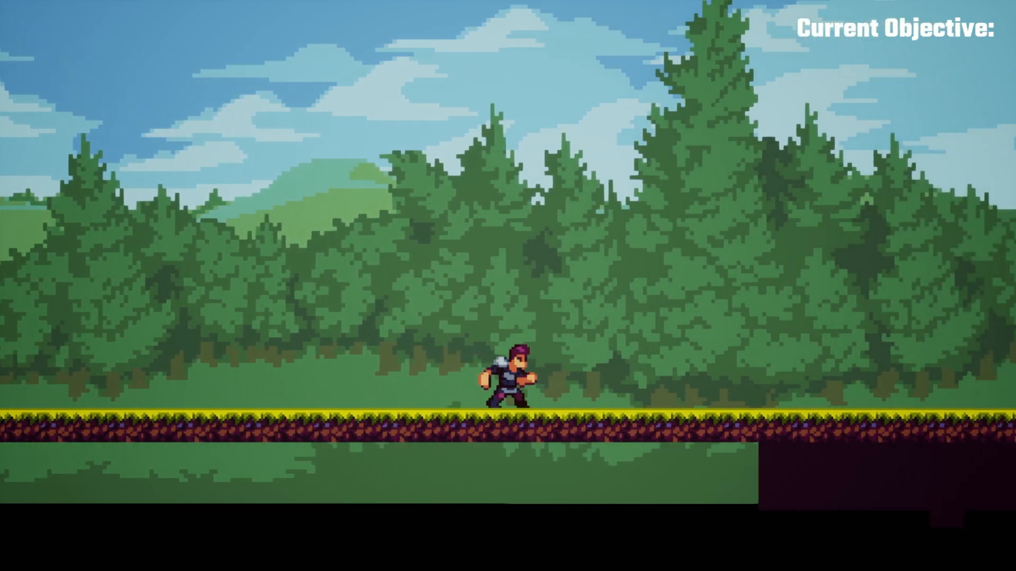
{"action": "key", "text": "Escape"}
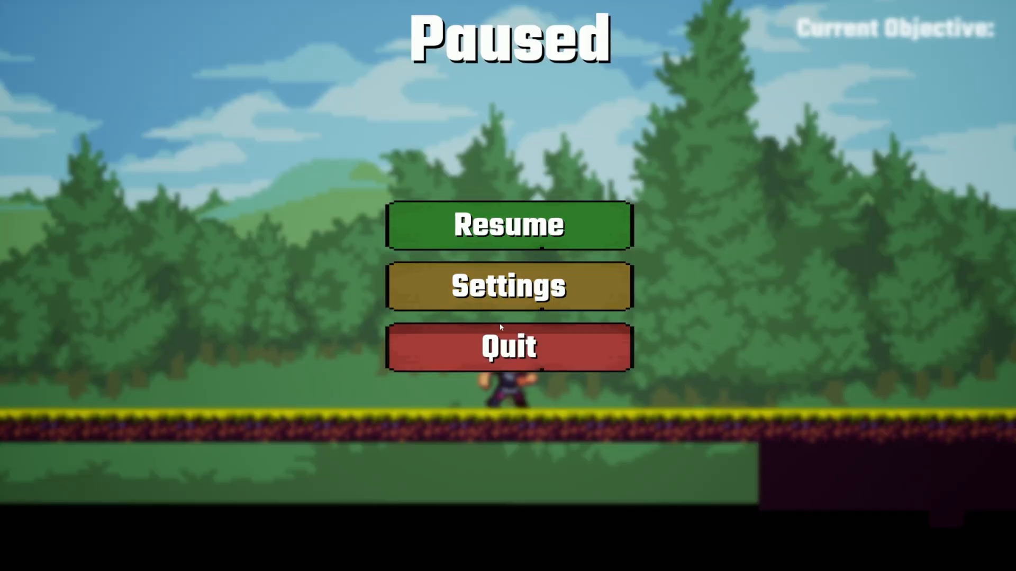
{"action": "left_click", "coordinate": [508, 346]}
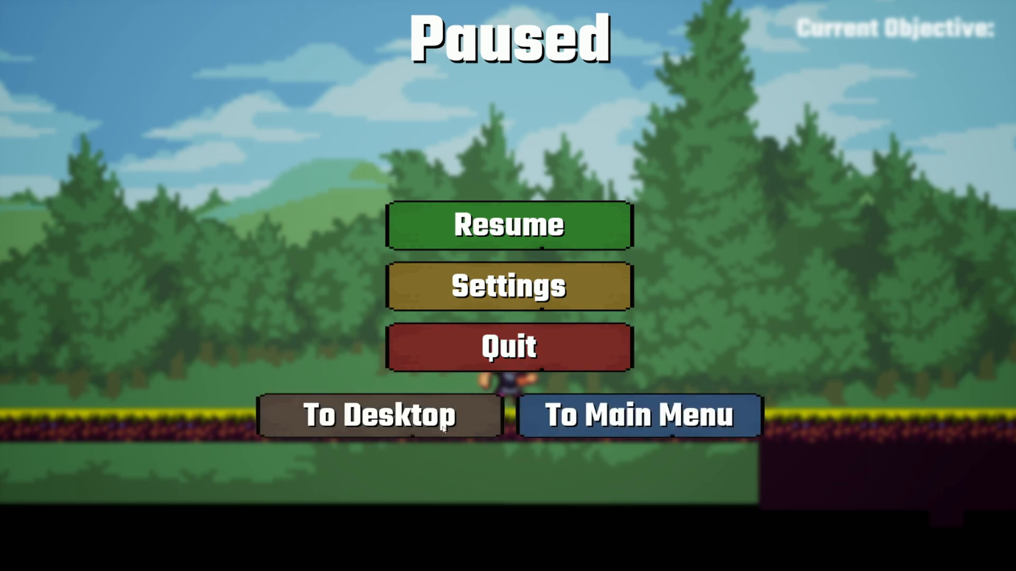
{"action": "mouse_move", "coordinate": [550, 402]}
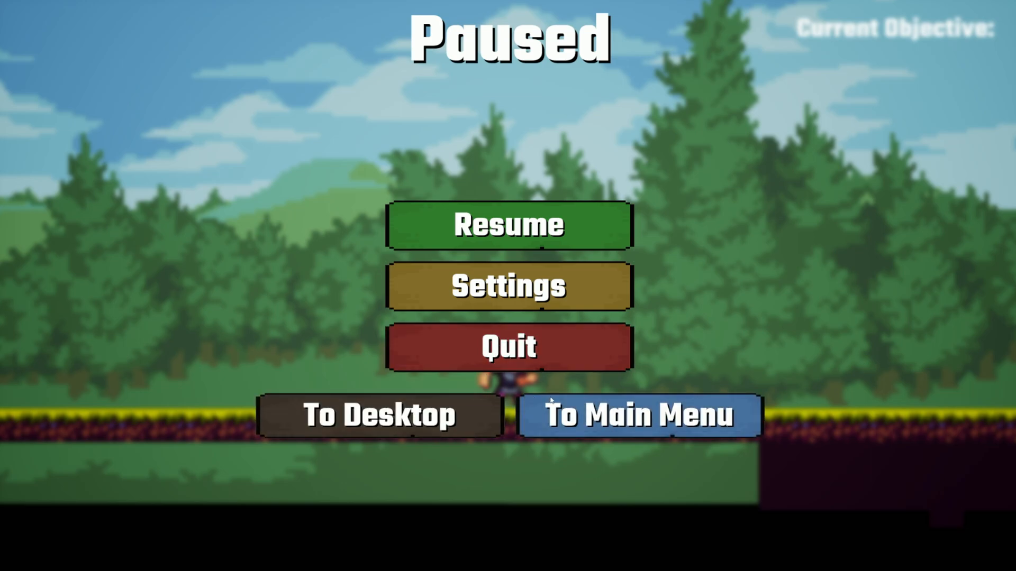
{"action": "left_click", "coordinate": [637, 417]}
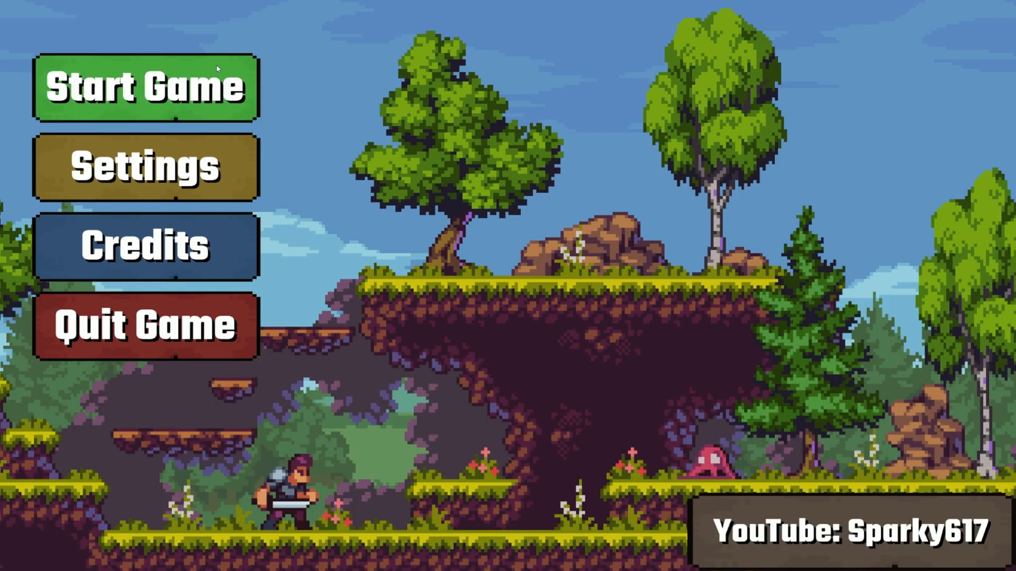
{"action": "left_click", "coordinate": [142, 89]}
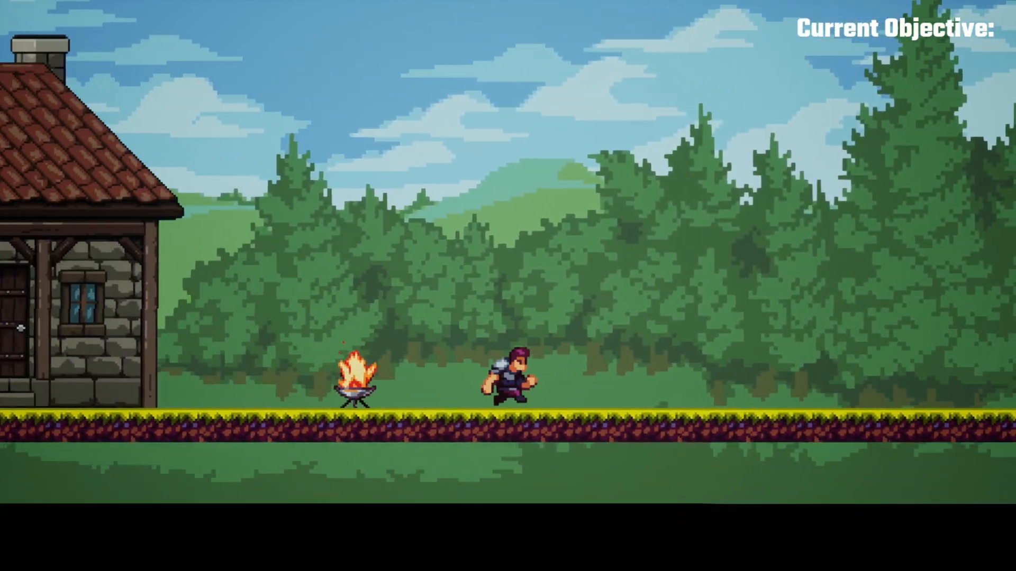
{"action": "key", "text": "Escape"}
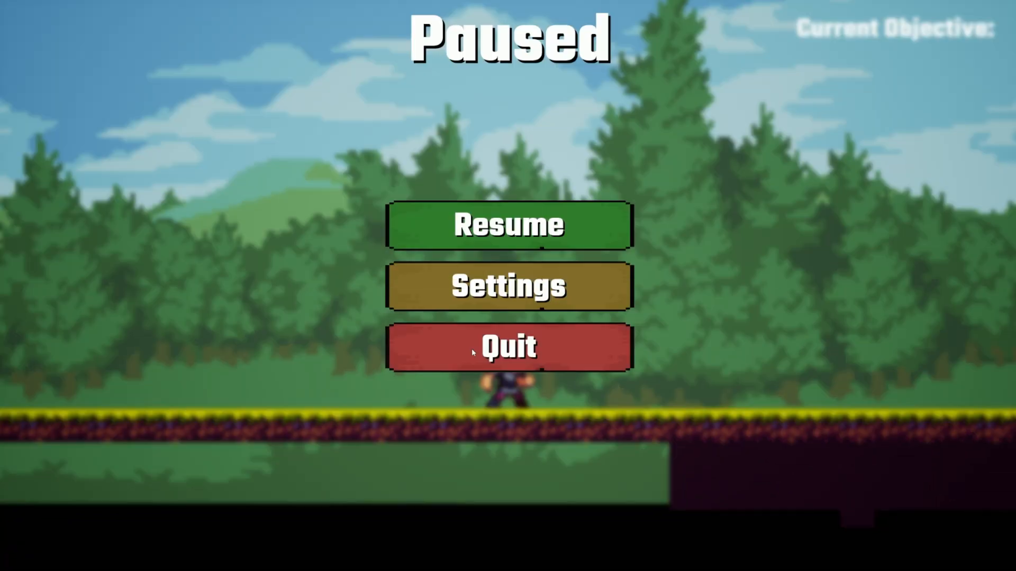
{"action": "left_click", "coordinate": [506, 346]}
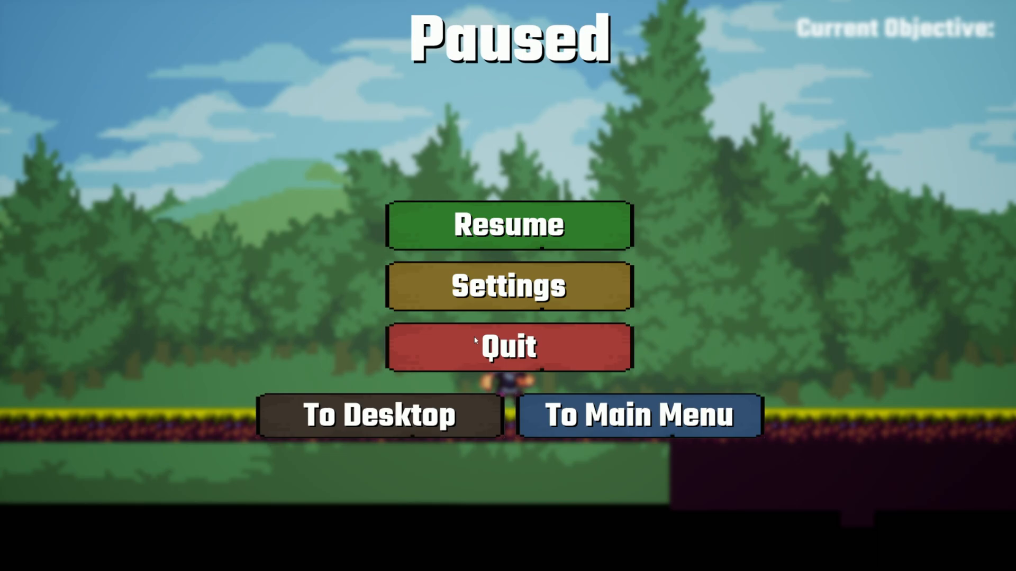
{"action": "mouse_move", "coordinate": [580, 419]}
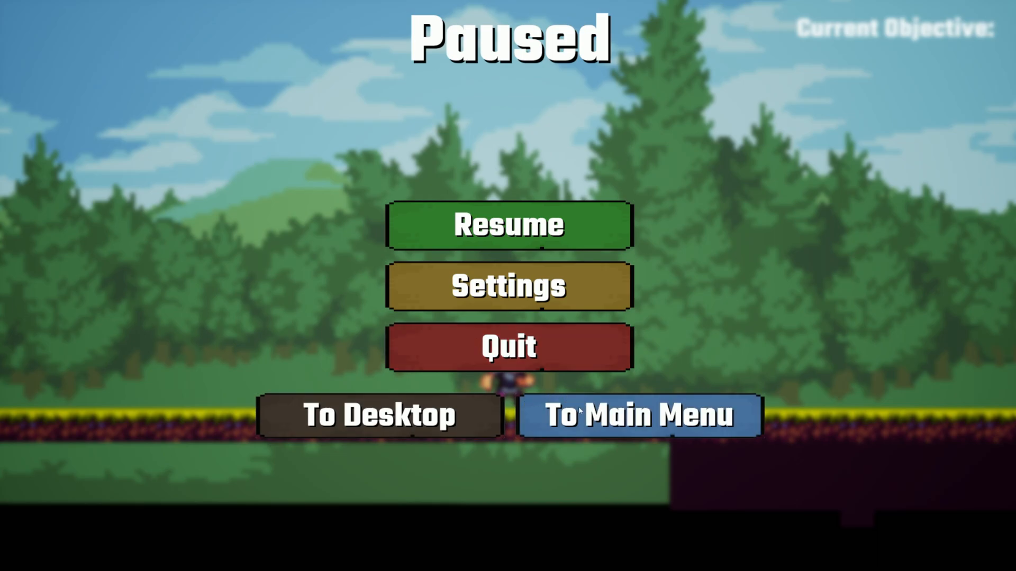
{"action": "left_click", "coordinate": [641, 416]}
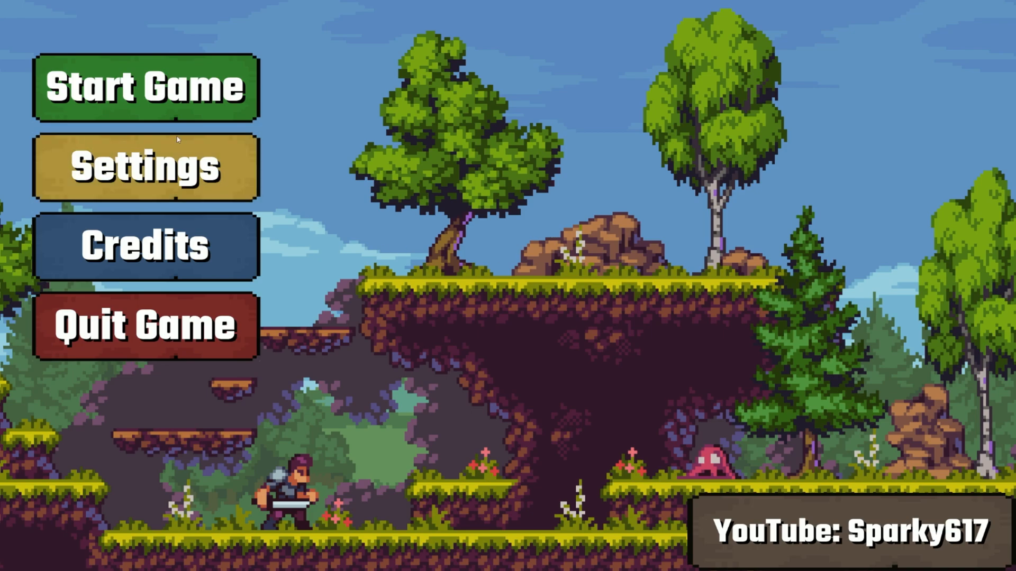
{"action": "left_click", "coordinate": [142, 89]}
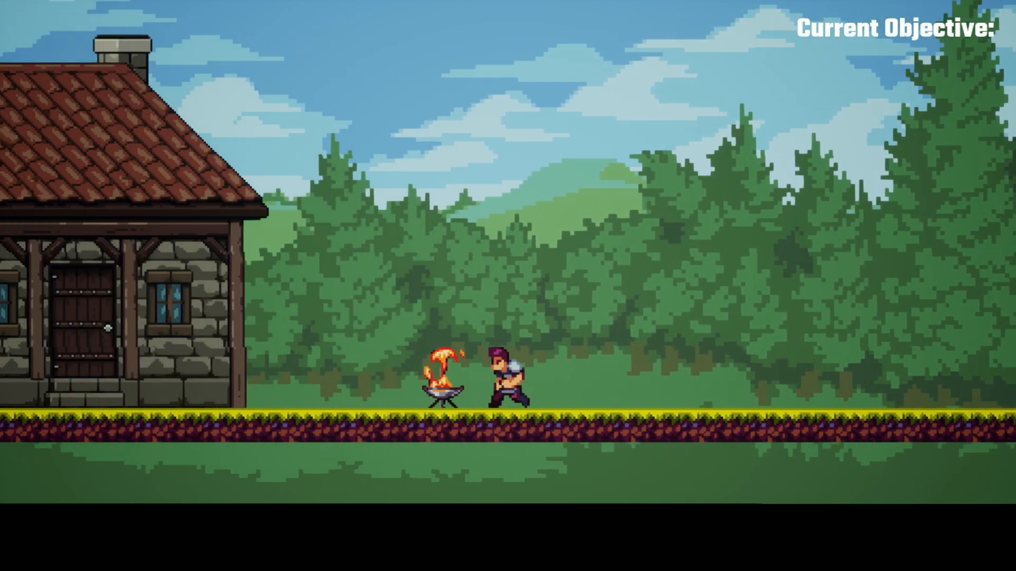
{"action": "key", "text": "Escape"}
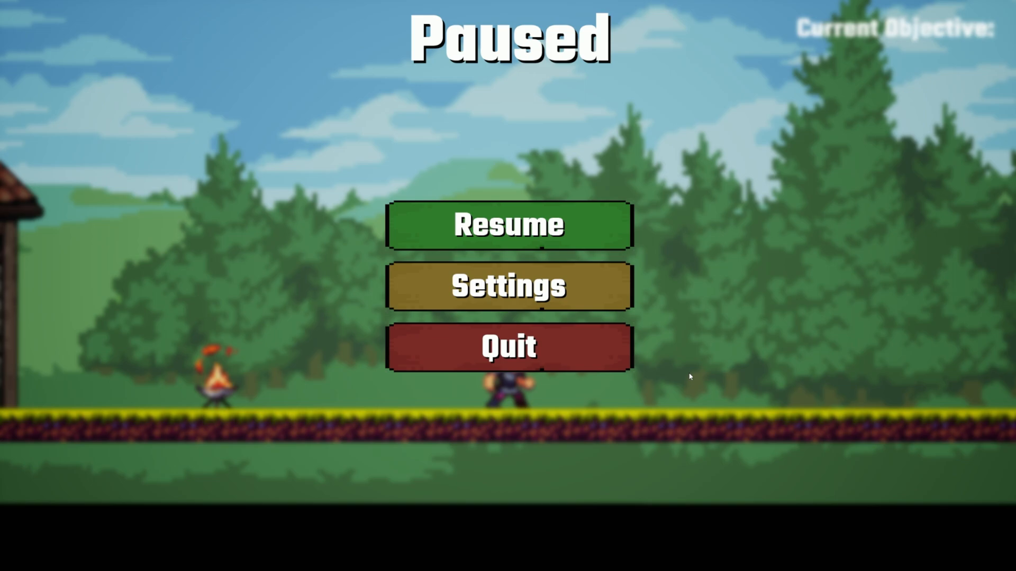
{"action": "mouse_move", "coordinate": [878, 182]}
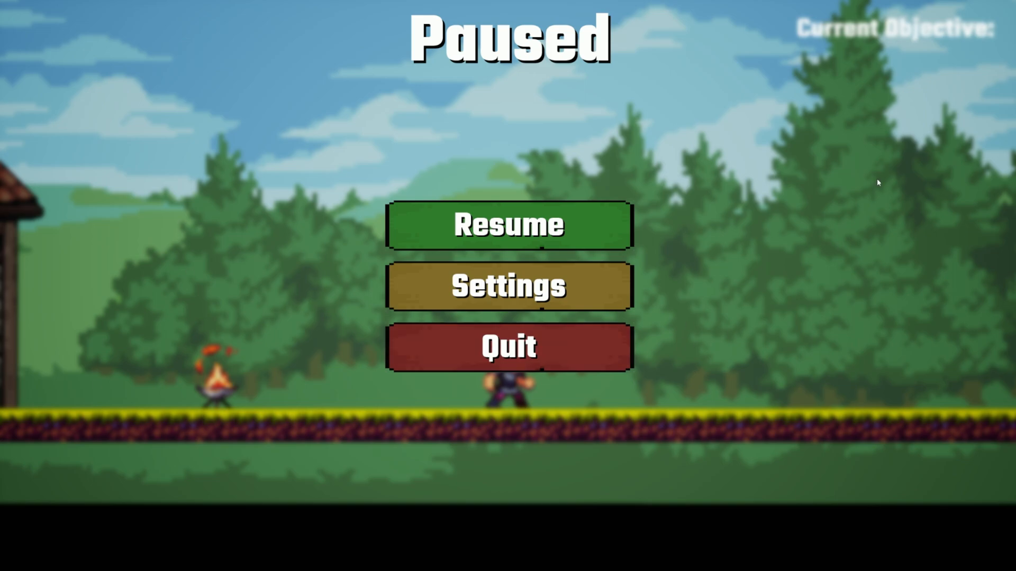
{"action": "mouse_move", "coordinate": [747, 231]}
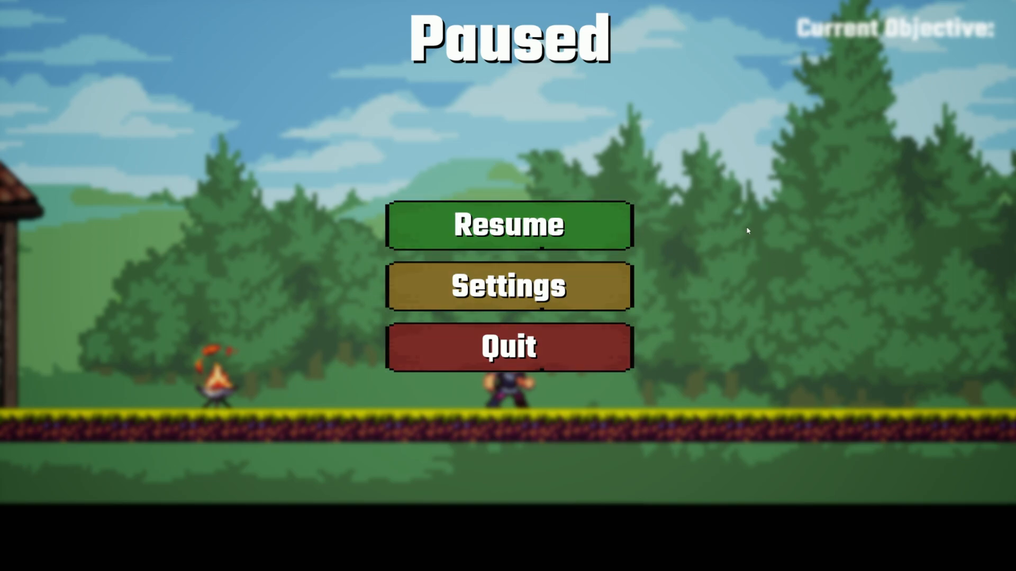
{"action": "mouse_move", "coordinate": [983, 21]}
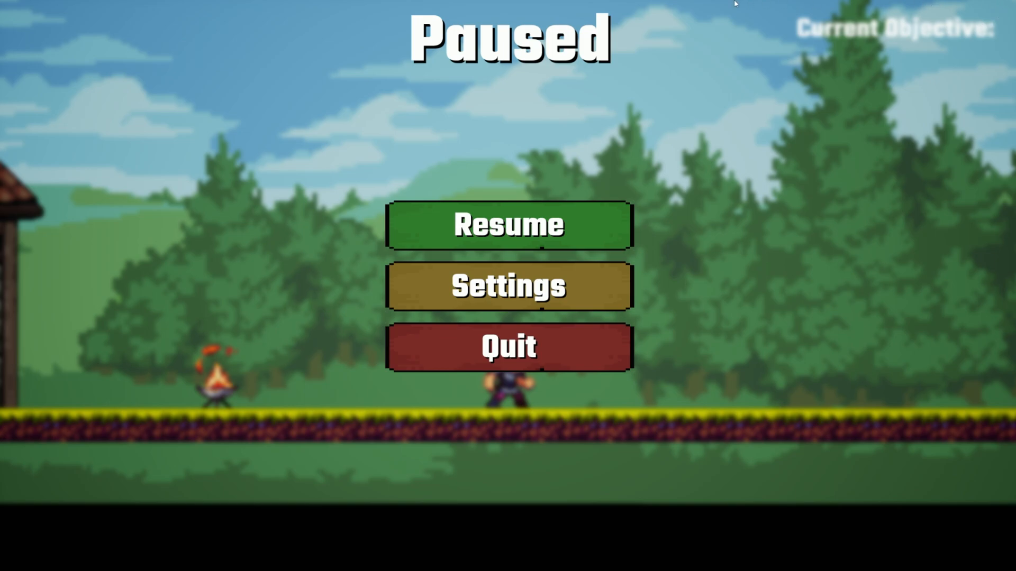
{"action": "mouse_move", "coordinate": [639, 134]}
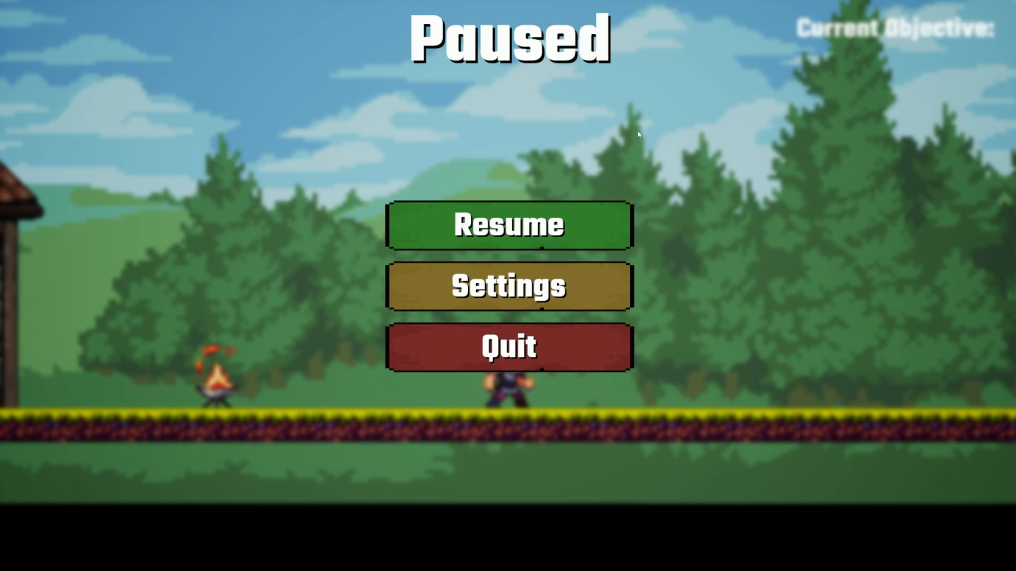
{"action": "mouse_move", "coordinate": [720, 109]}
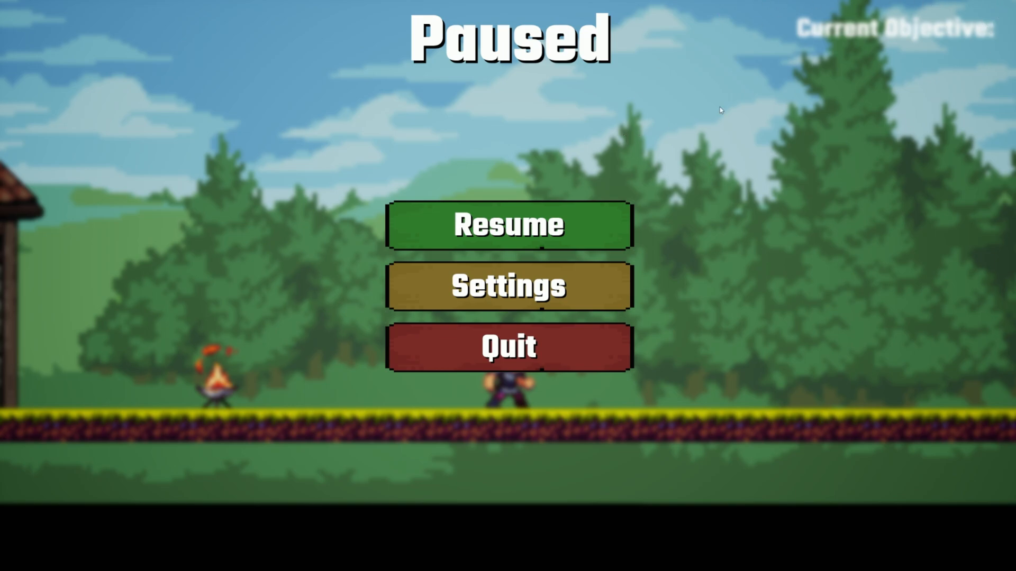
{"action": "mouse_move", "coordinate": [773, 299]}
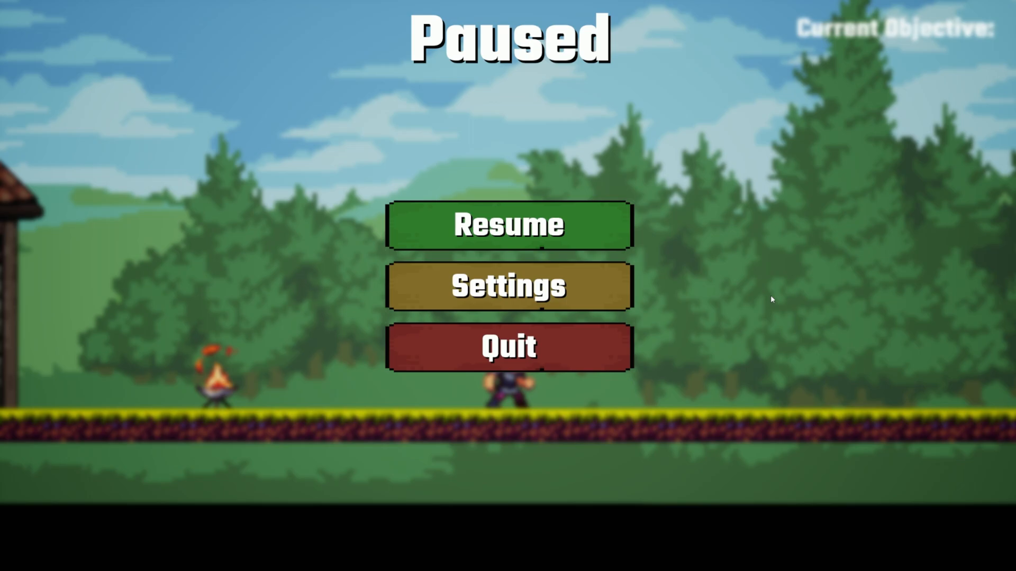
{"action": "mouse_move", "coordinate": [598, 226]}
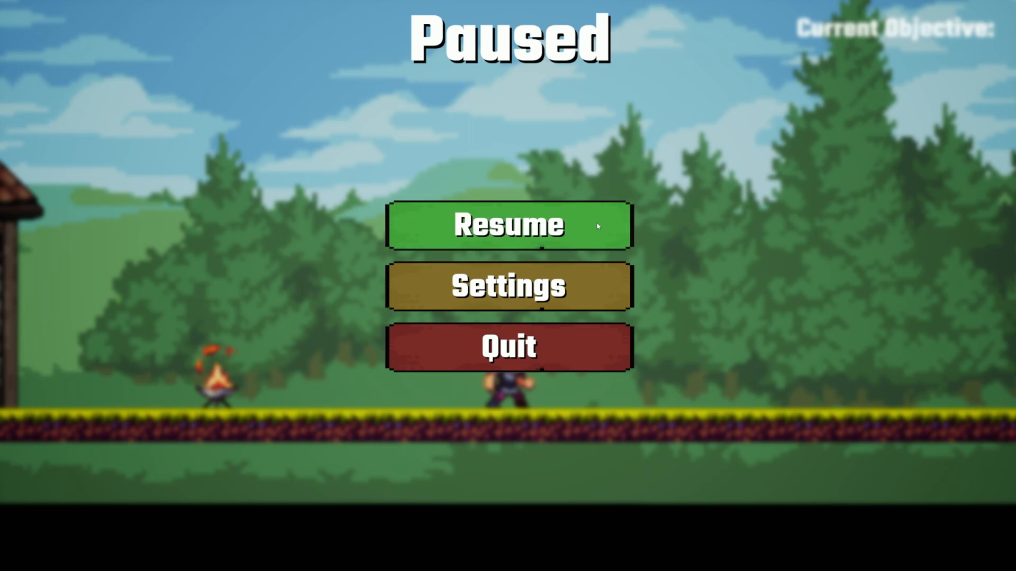
{"action": "left_click", "coordinate": [508, 226]}
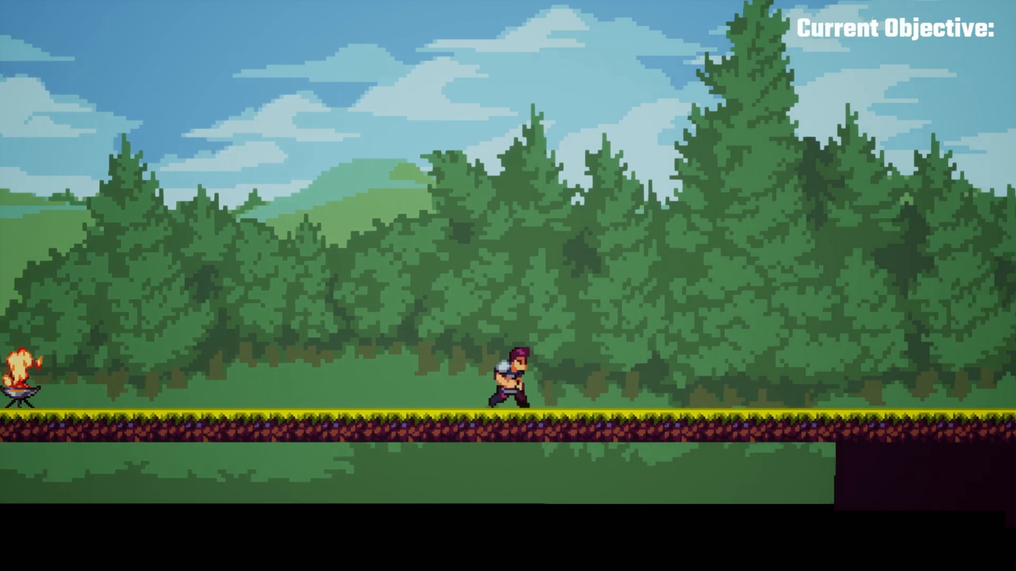